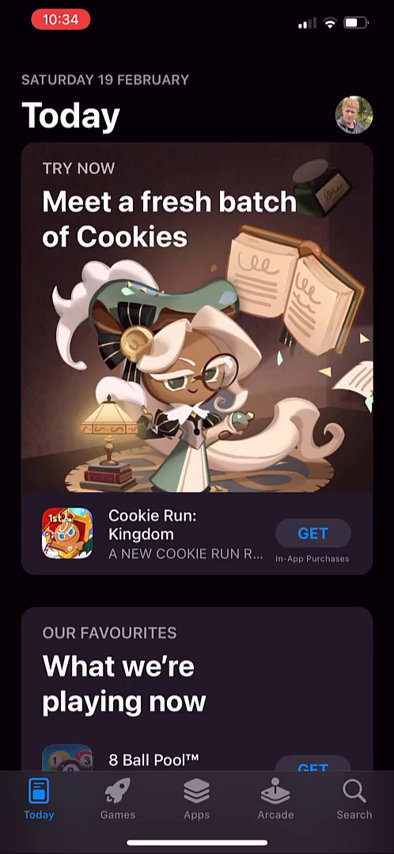
# - Leave the App Store Today page and open the Settings app's main list
pyautogui.scroll(-3)
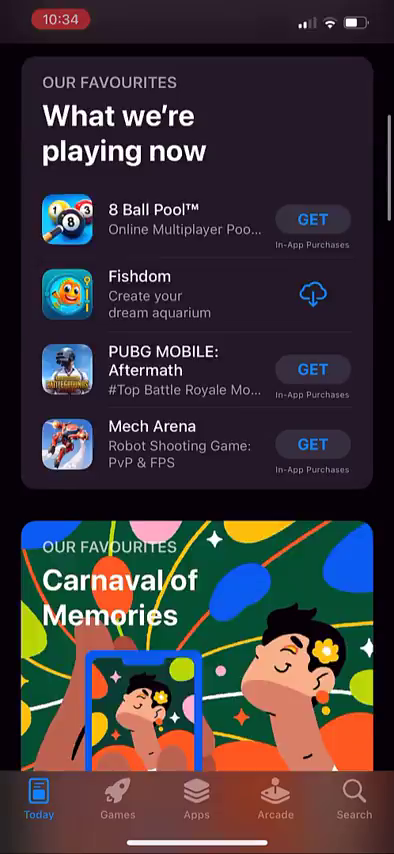
pyautogui.scroll(-3)
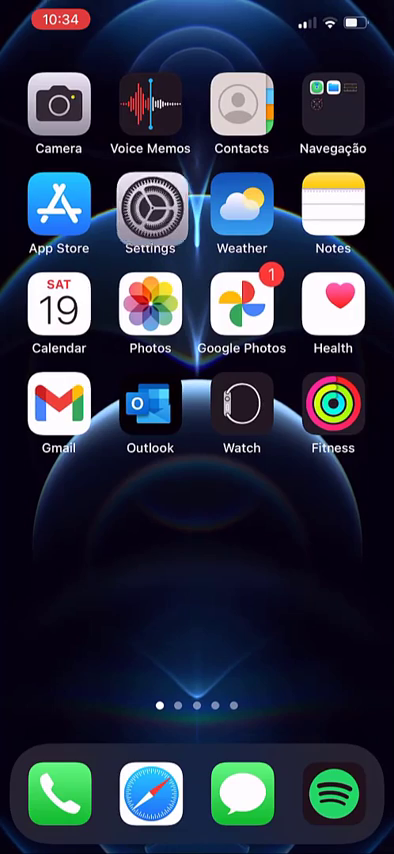
pyautogui.click(149, 209)
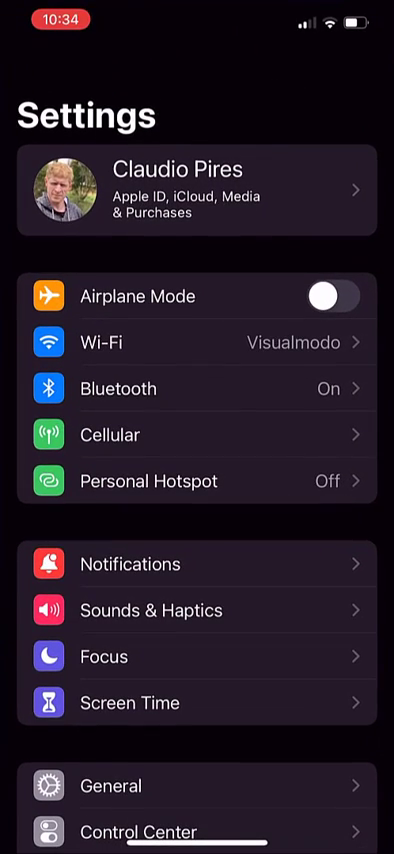
pyautogui.scroll(-3)
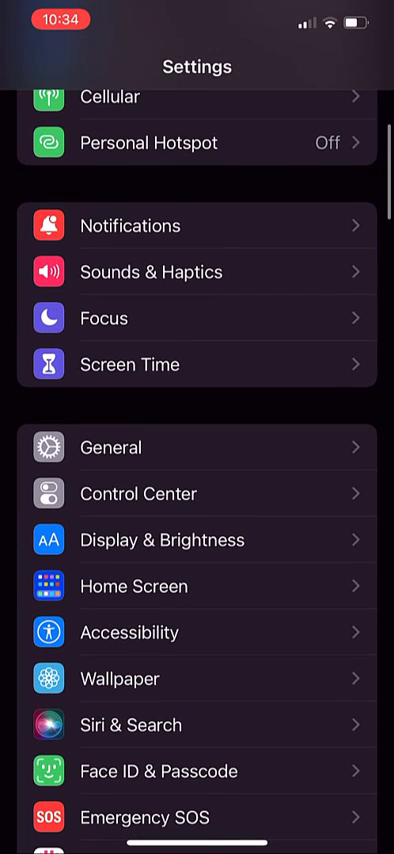
# - Open General > Language & Region, dismissing the iPhone Language picker without changing English
pyautogui.click(197, 447)
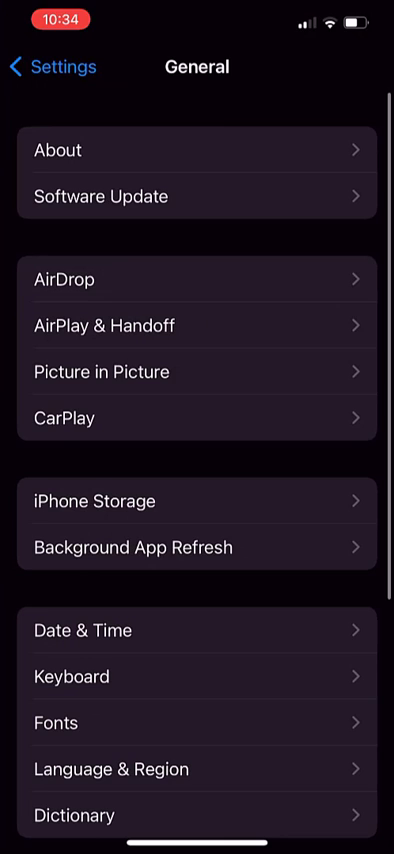
pyautogui.scroll(-3)
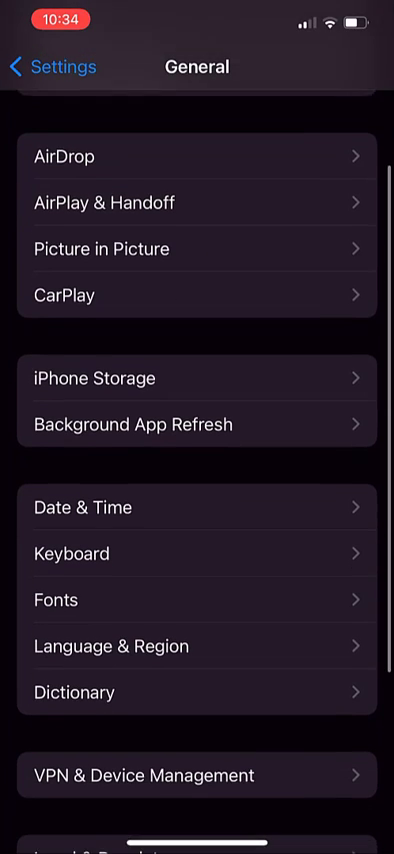
pyautogui.scroll(3)
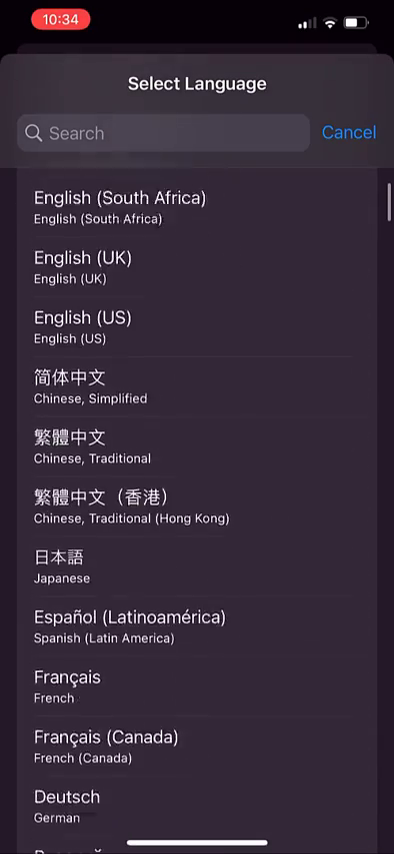
pyautogui.click(349, 132)
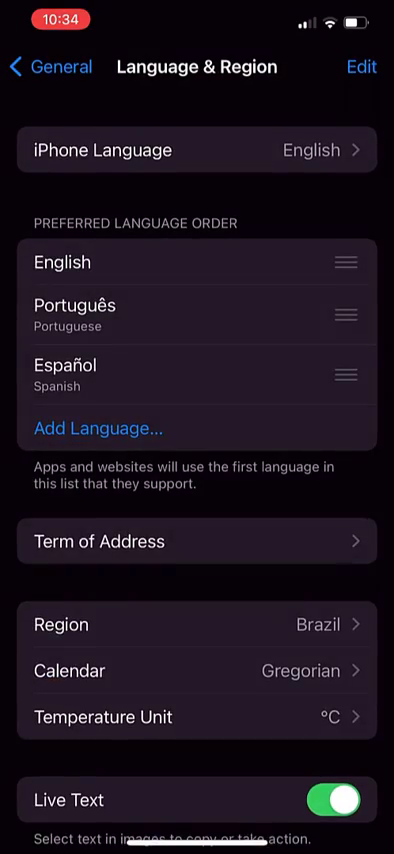